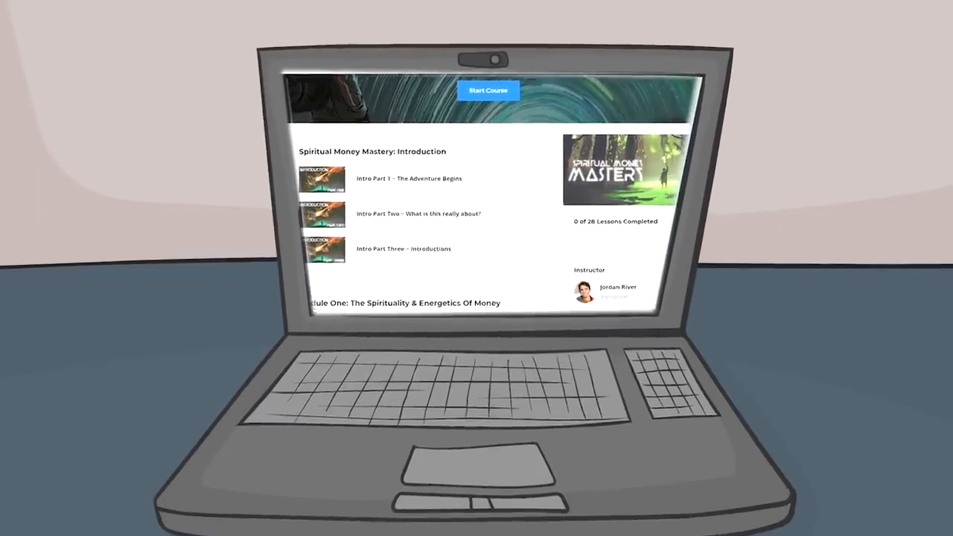
scroll(down, 3)
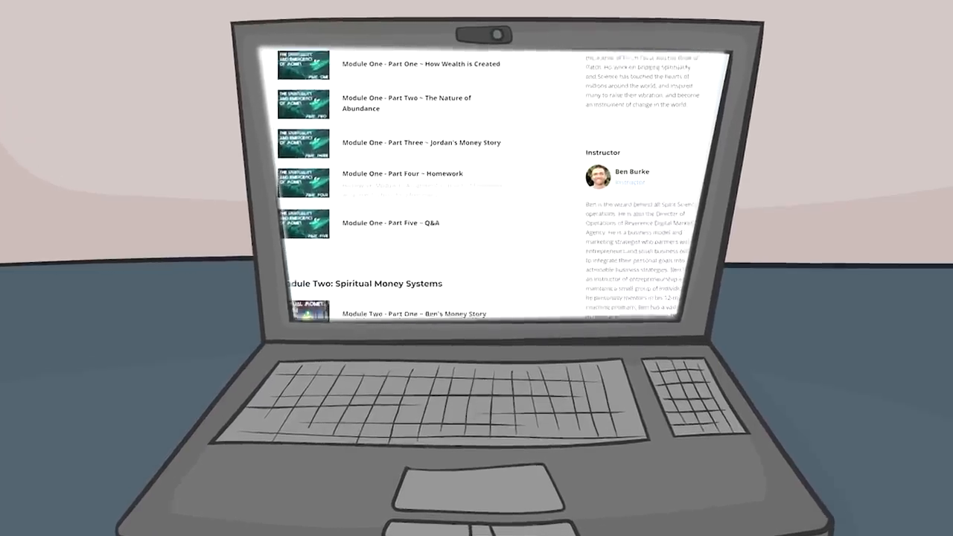